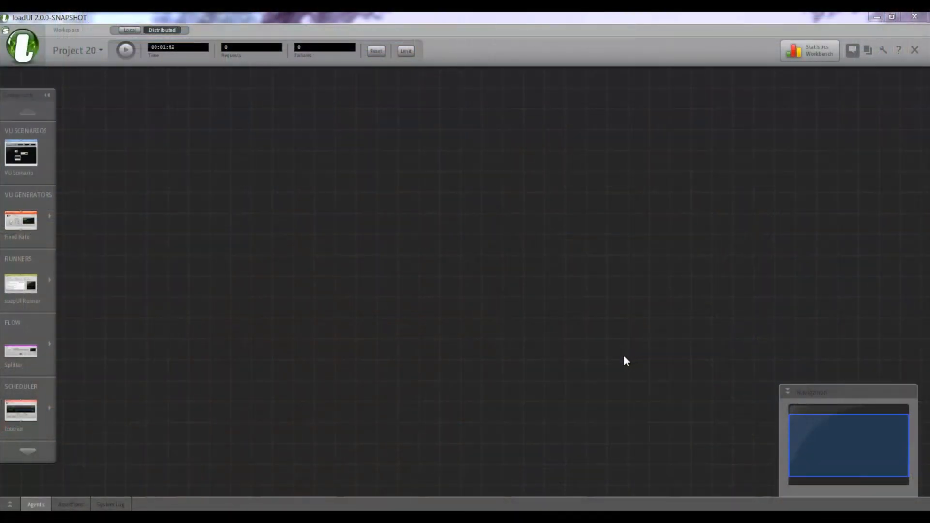
mouse_move(363, 264)
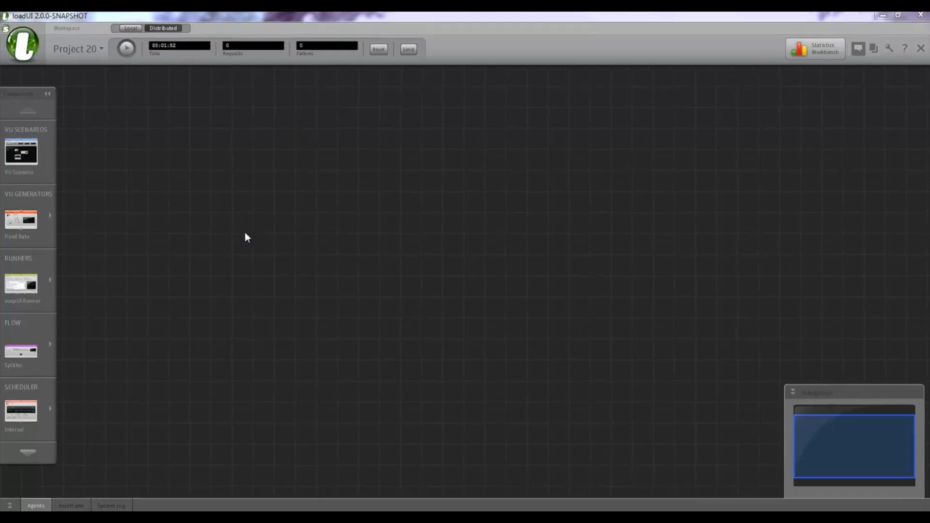
Add a Random VU generator at 1/Sec to the canvas and collapse it to compact view
click(51, 215)
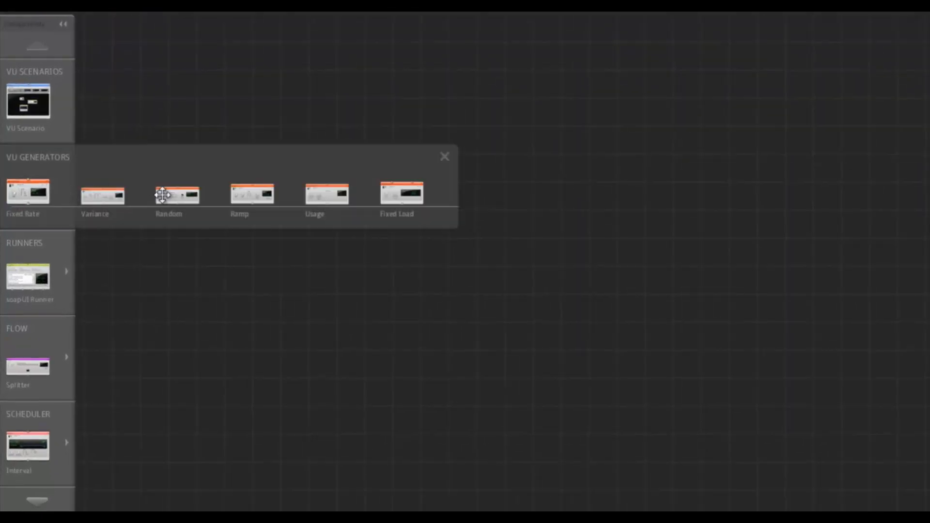
double_click(176, 192)
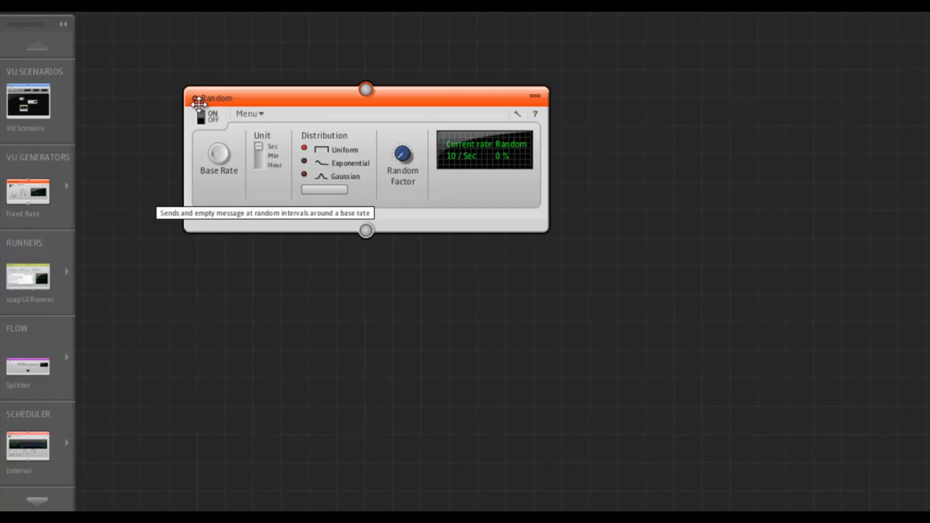
mouse_move(312, 111)
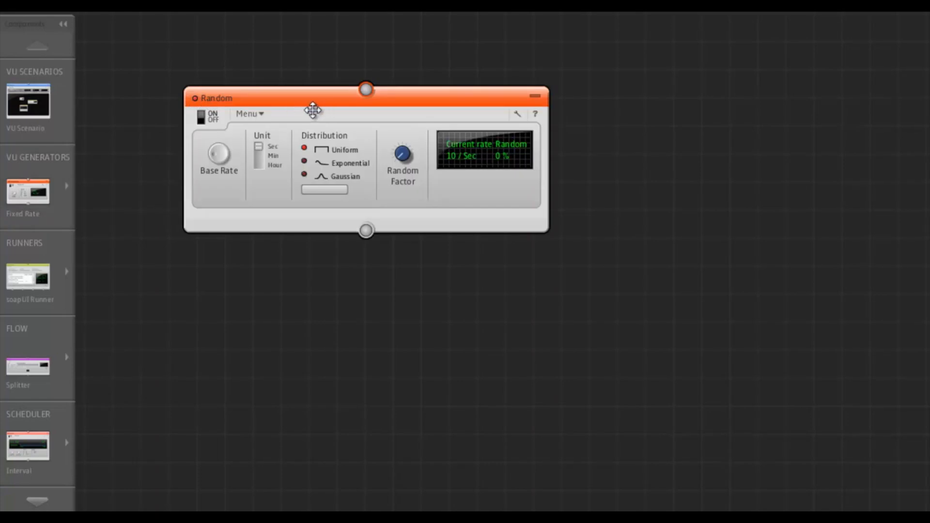
click(218, 154)
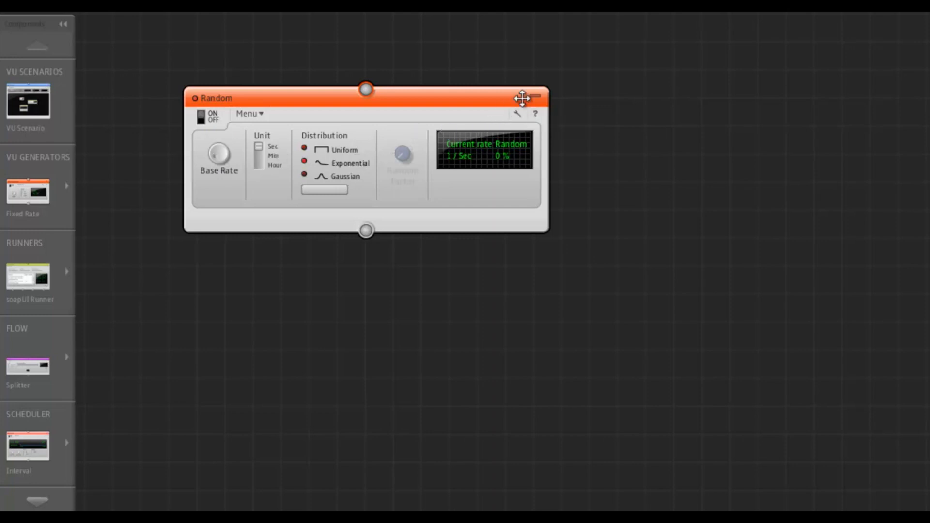
click(526, 98)
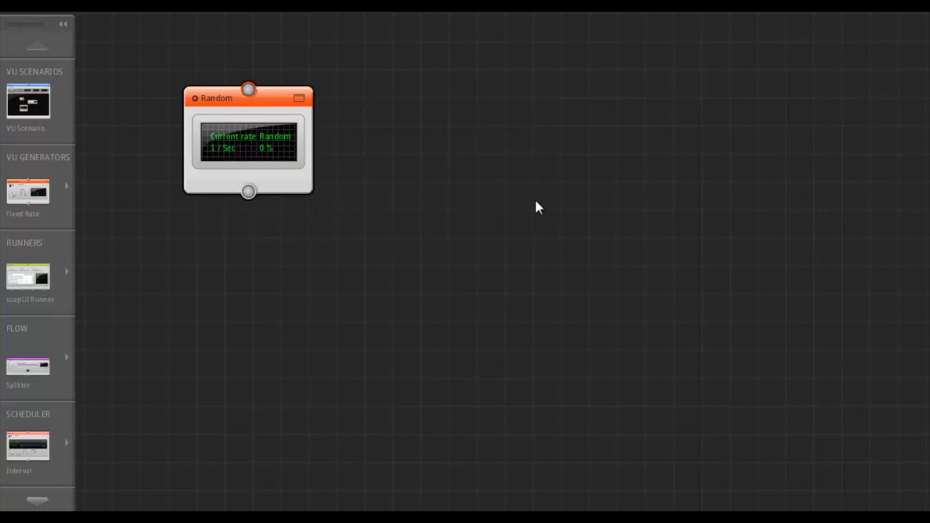
mouse_move(38, 267)
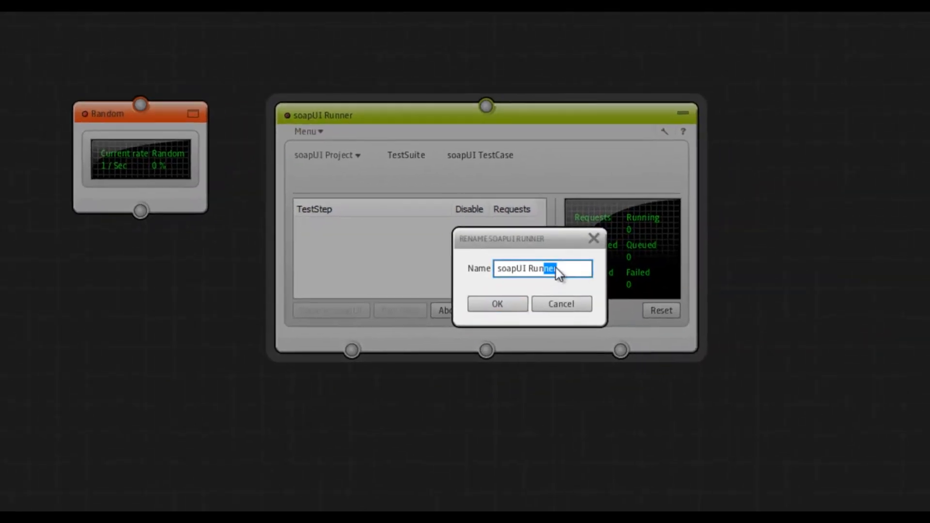
Rename the new soapUI runner to 'Login' and browse for its soapUI project file
text(Login)
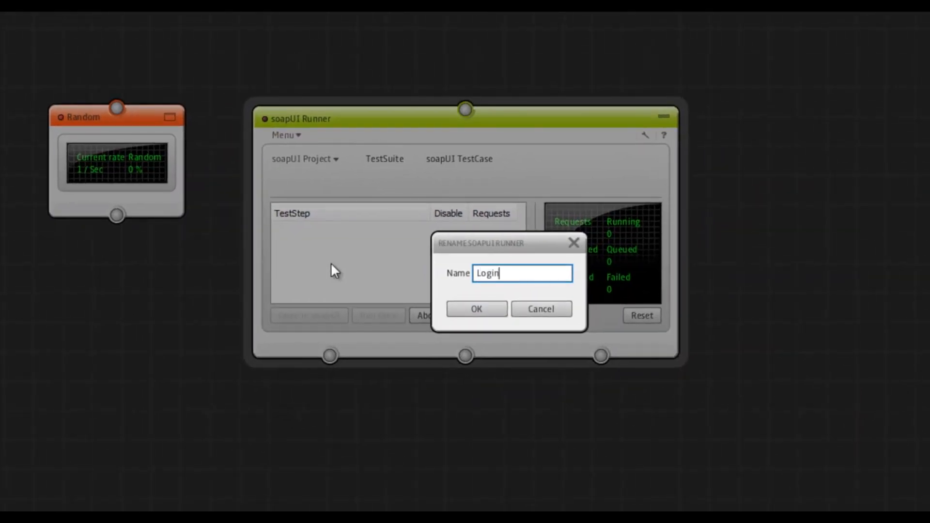
click(476, 309)
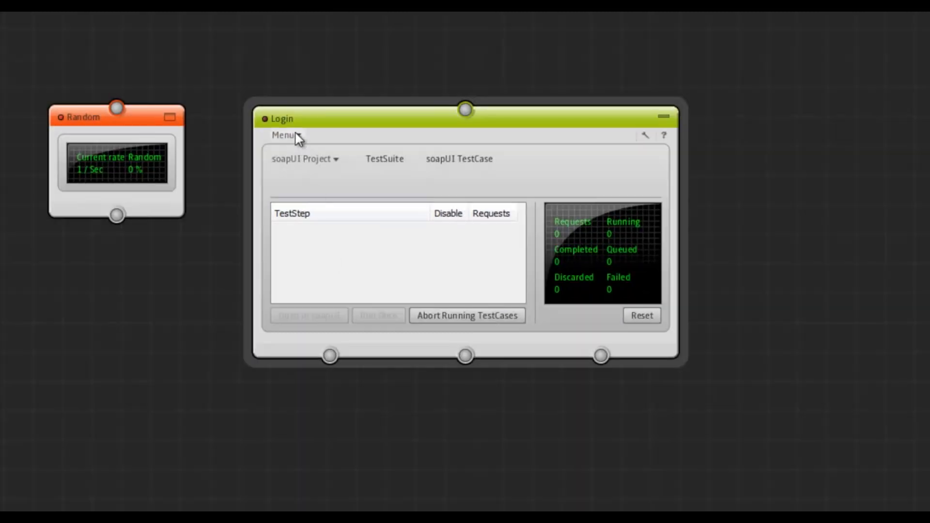
mouse_move(330, 145)
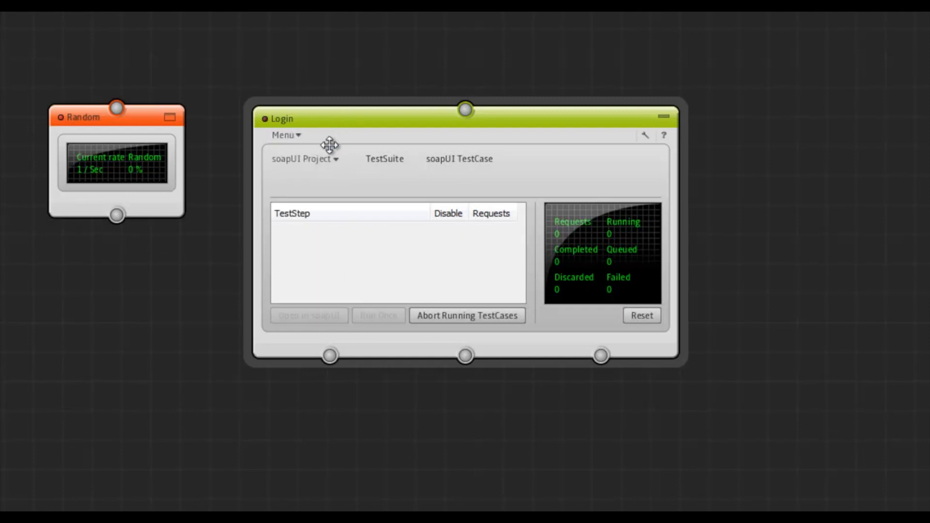
click(304, 159)
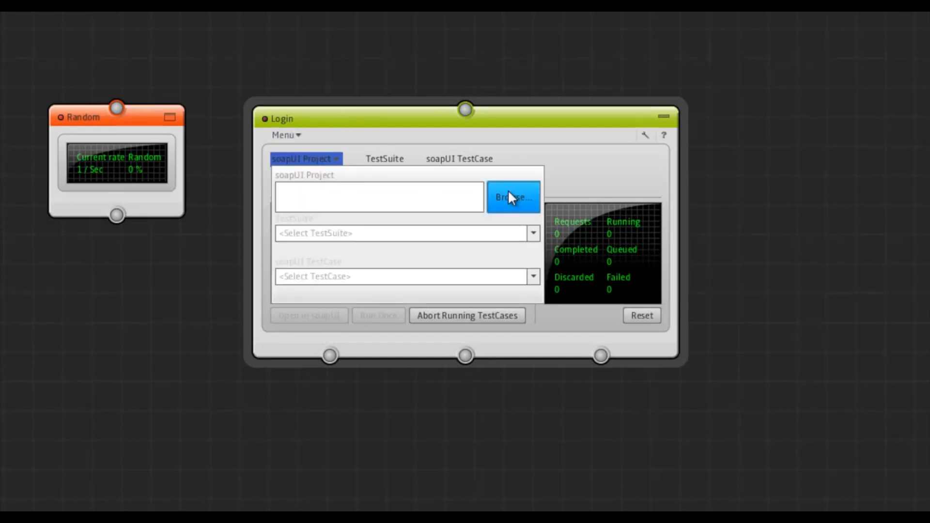
click(513, 197)
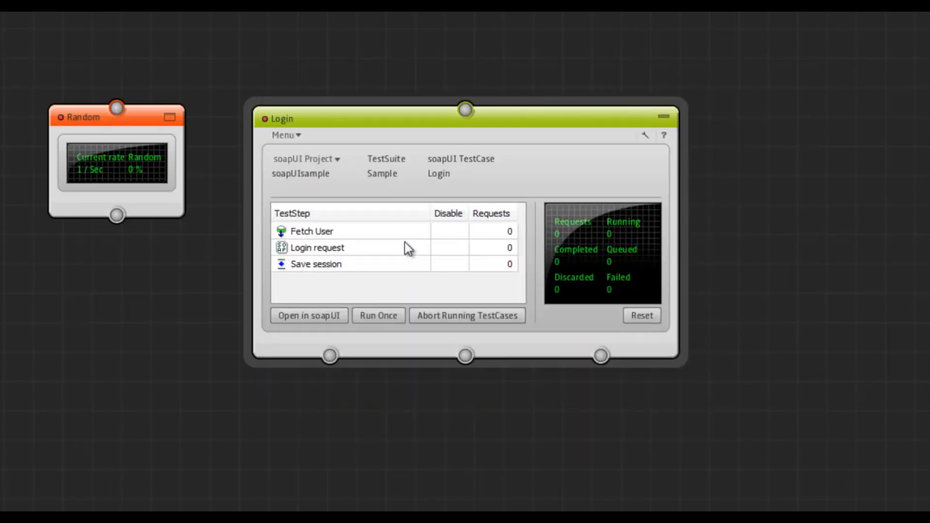
mouse_move(465, 111)
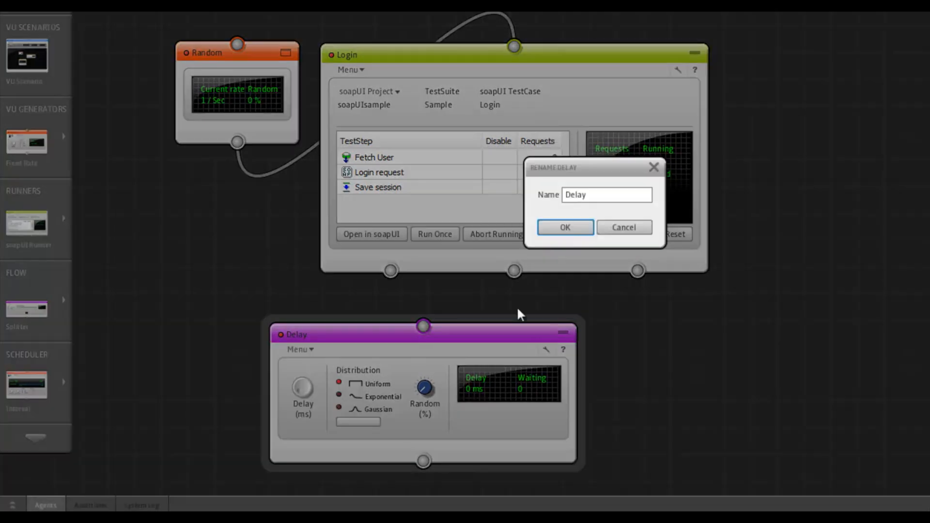
Rename the Delay component to 'Think time' and set its delay value
triple_click(605, 195)
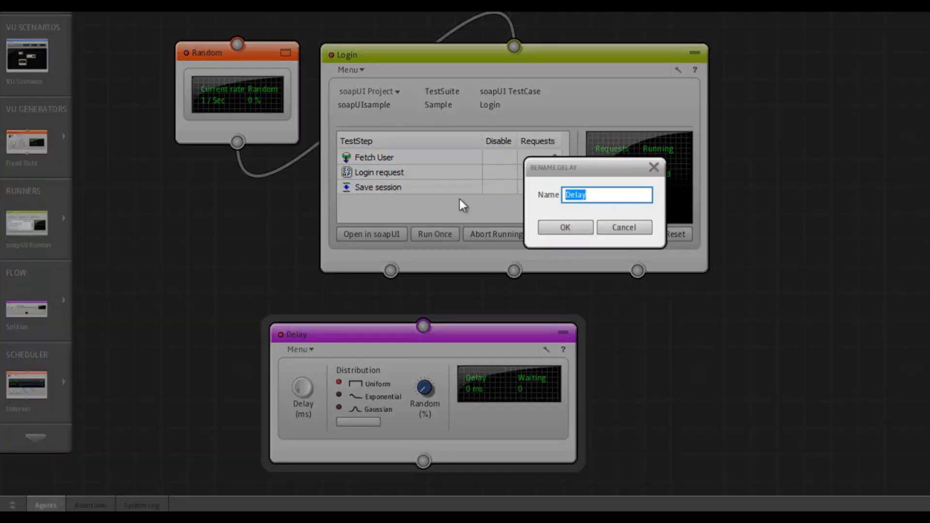
text(Think)
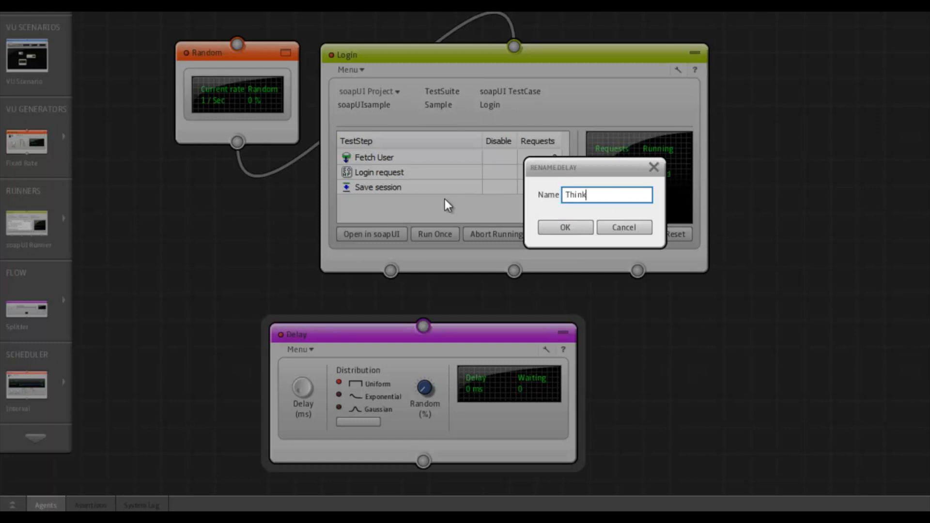
text(t)
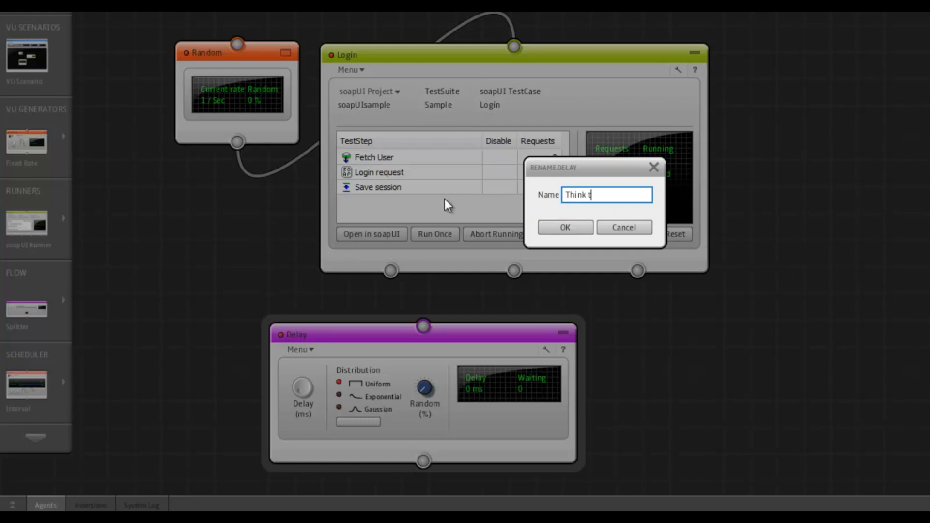
click(563, 227)
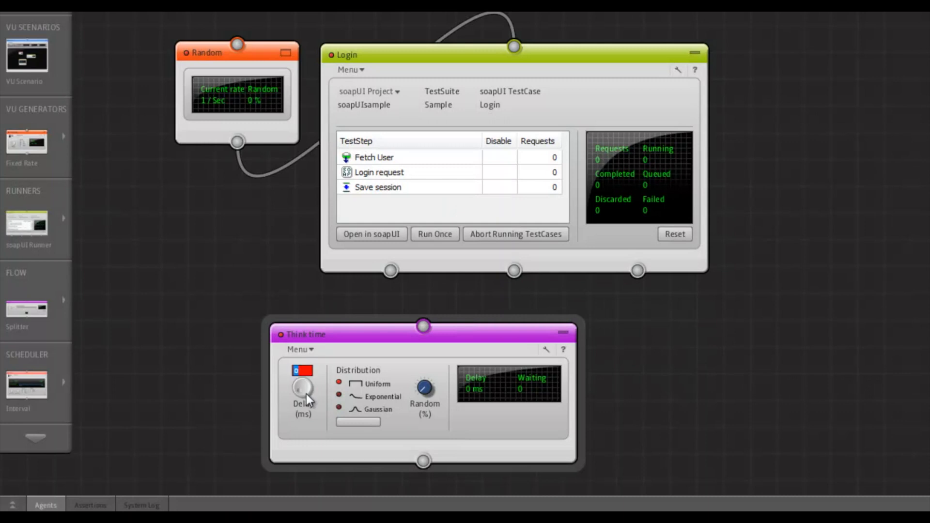
click(302, 371)
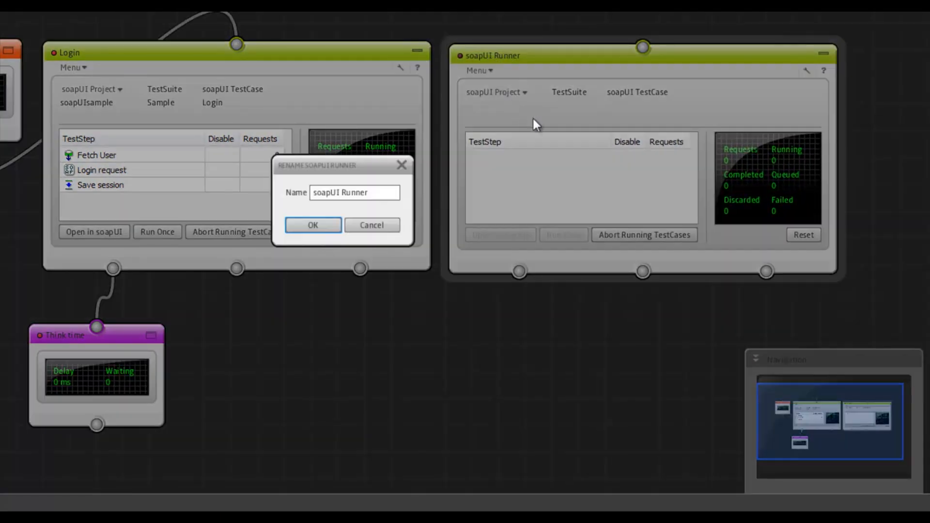
Rename the second soapUI runner to 'Logout'
triple_click(353, 193)
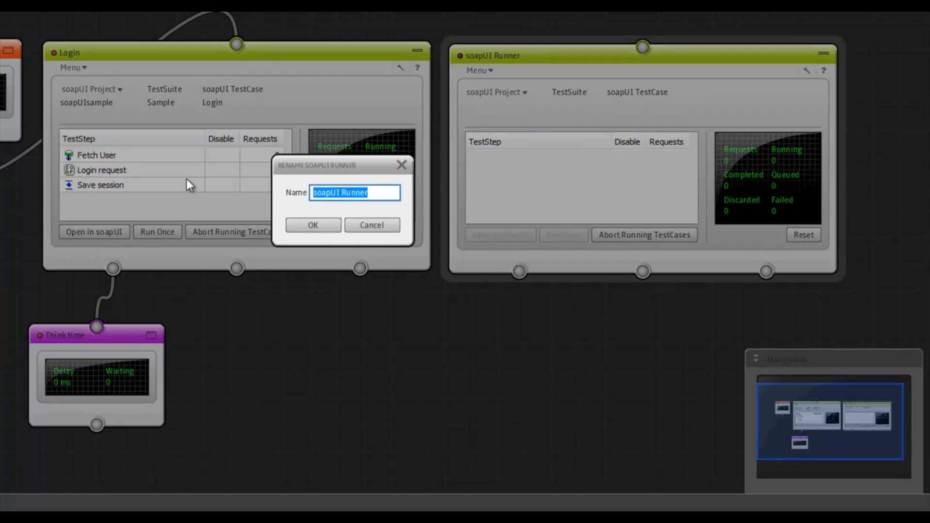
text(Logout)
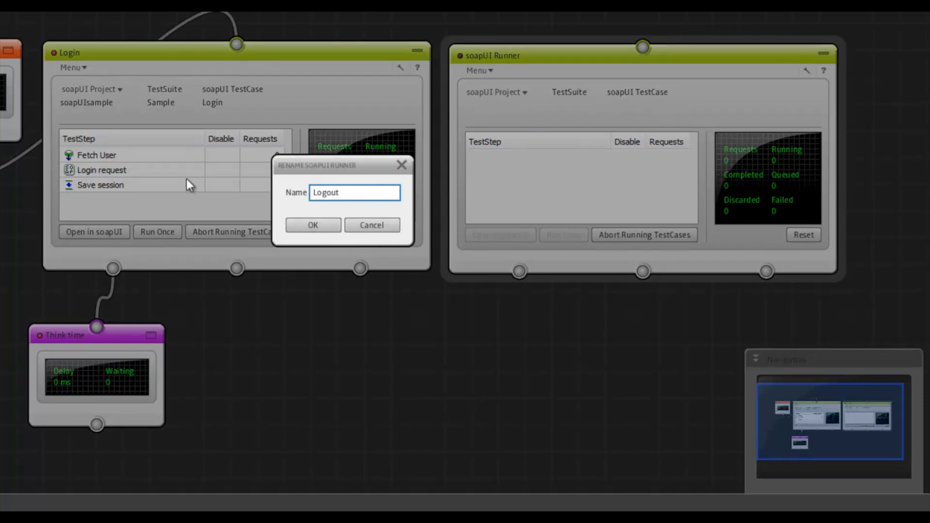
click(313, 224)
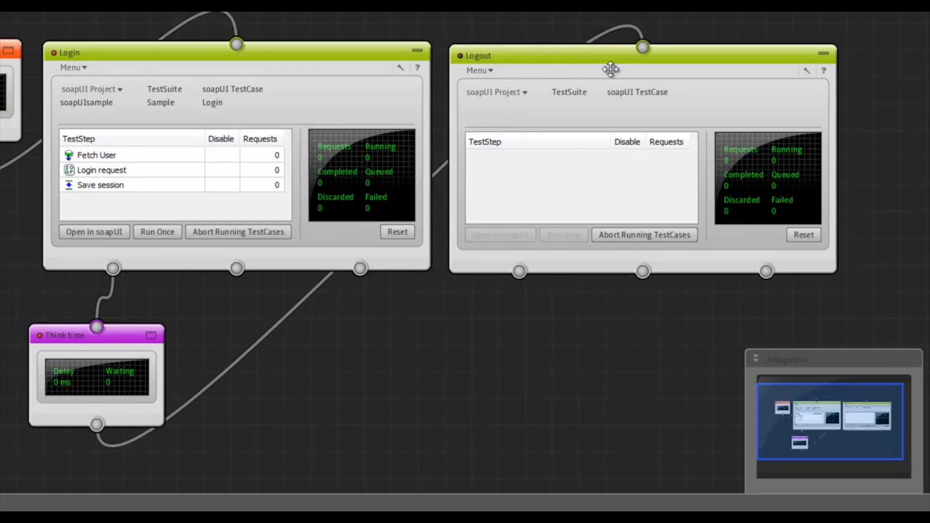
mouse_move(608, 70)
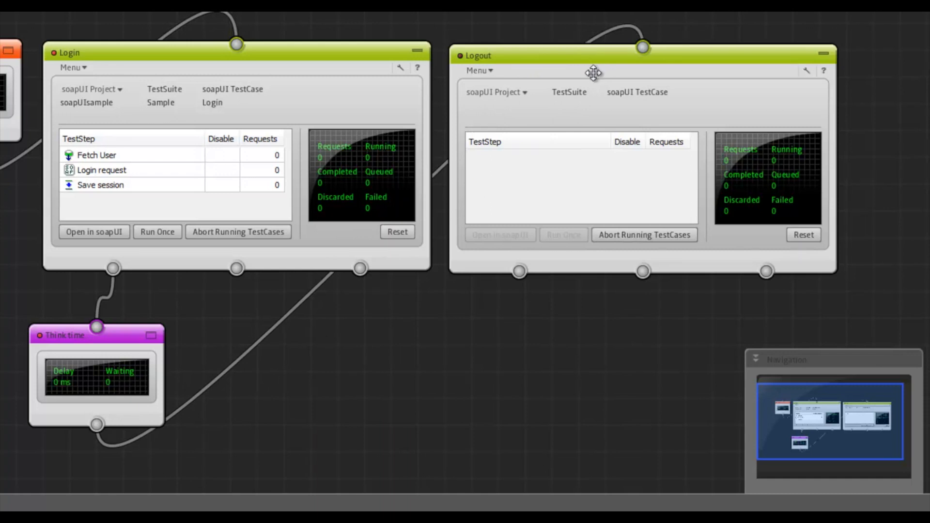
Load soapUIsample.xml into the Logout runner and select the Logout test case
click(497, 92)
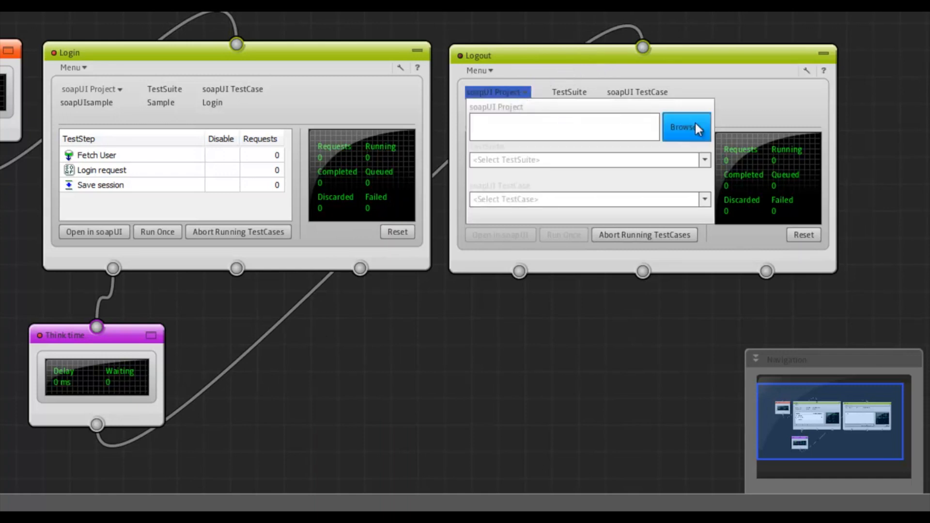
click(687, 127)
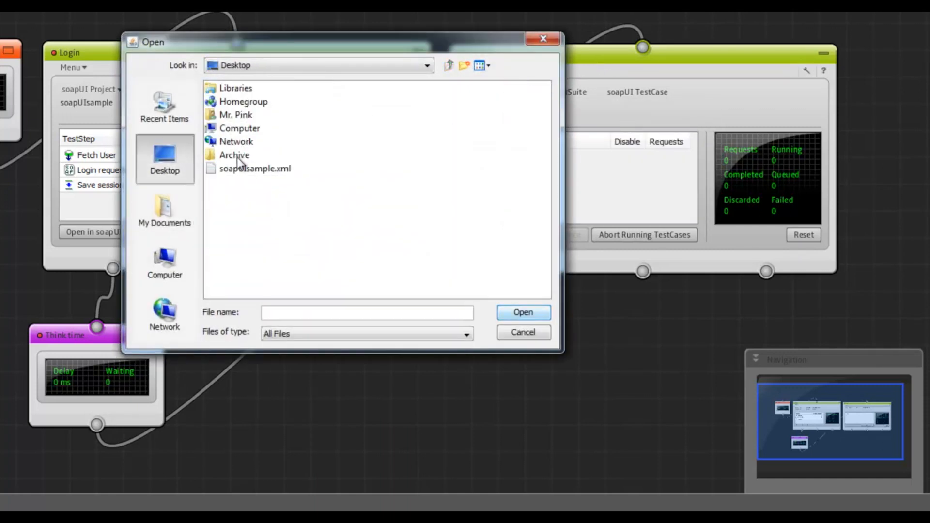
click(254, 168)
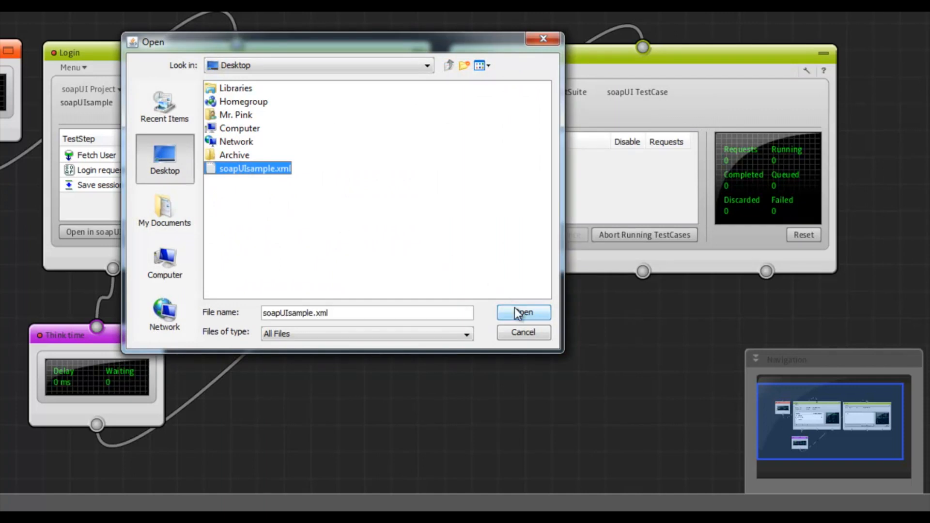
click(523, 312)
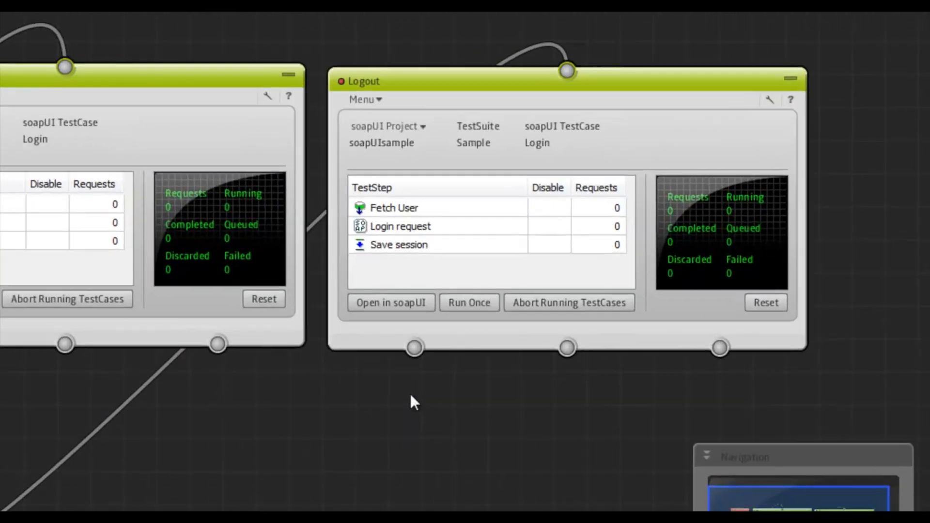
click(386, 125)
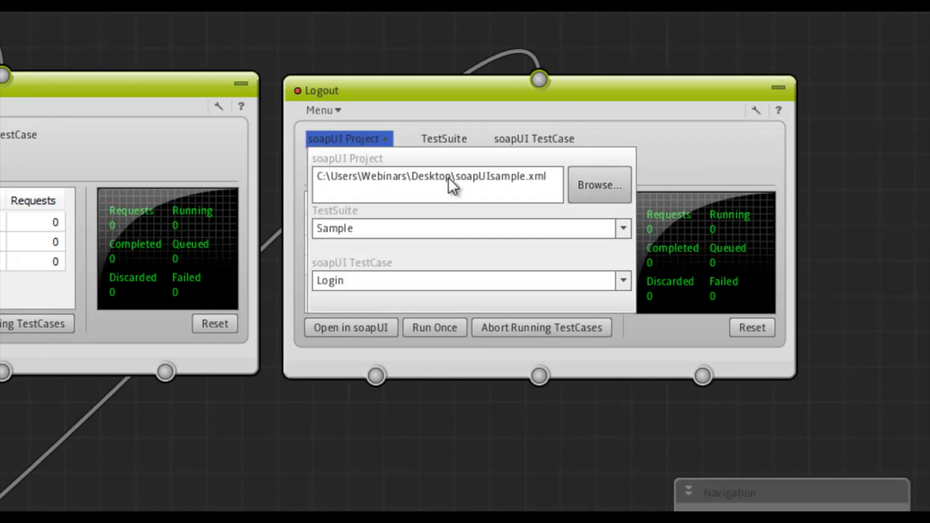
click(622, 281)
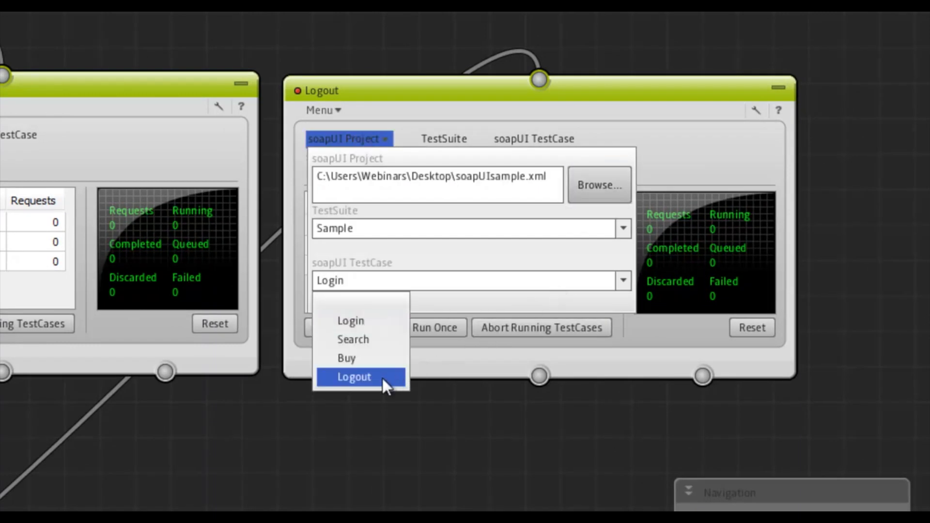
click(354, 377)
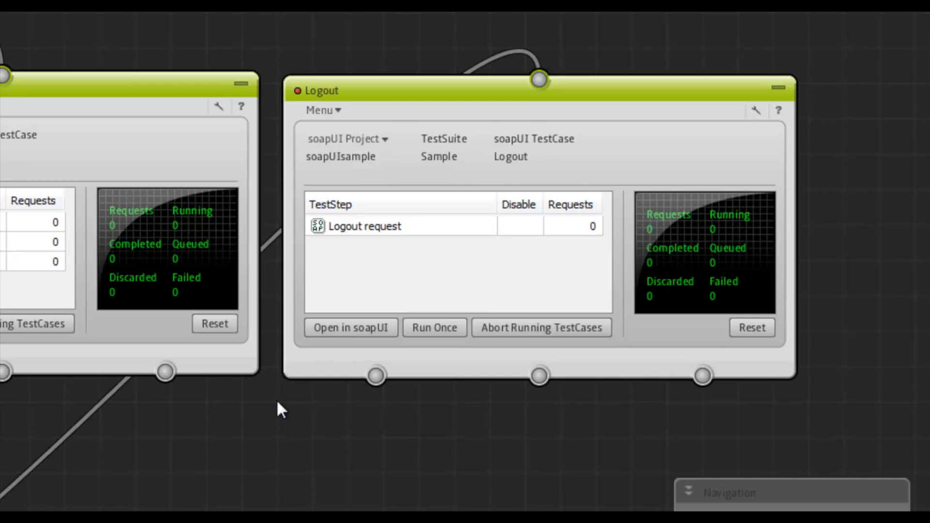
mouse_move(361, 304)
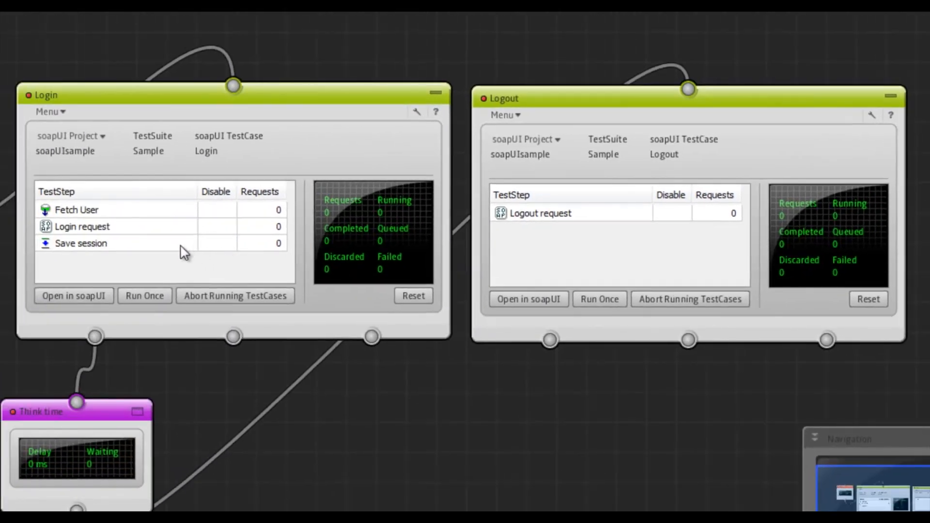
mouse_move(178, 251)
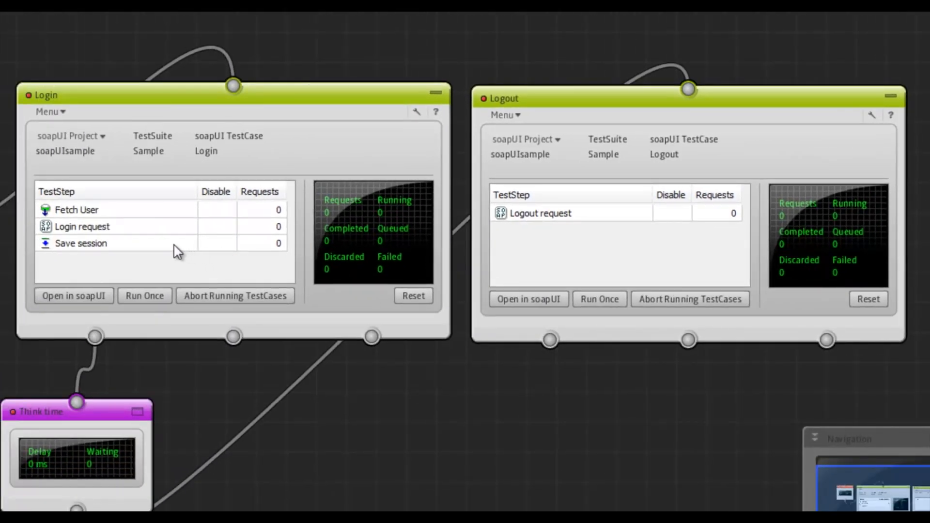
mouse_move(256, 263)
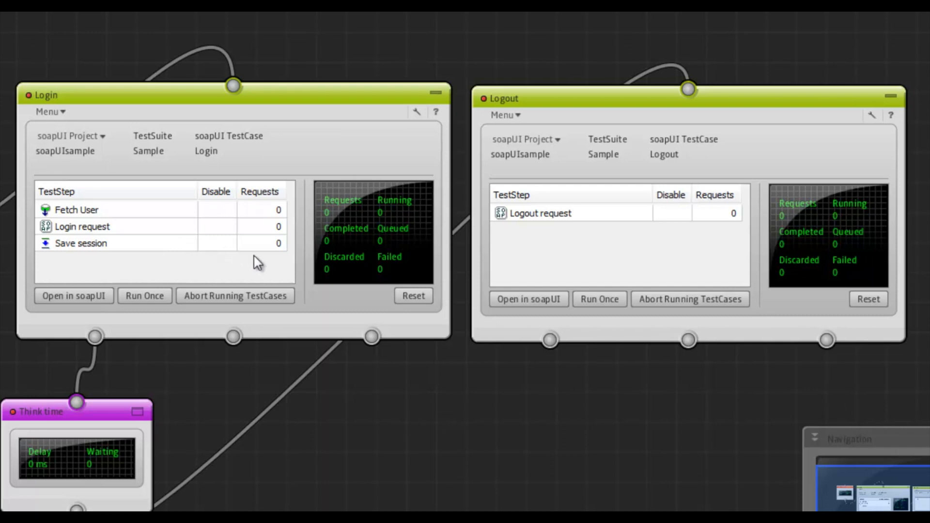
mouse_move(65, 68)
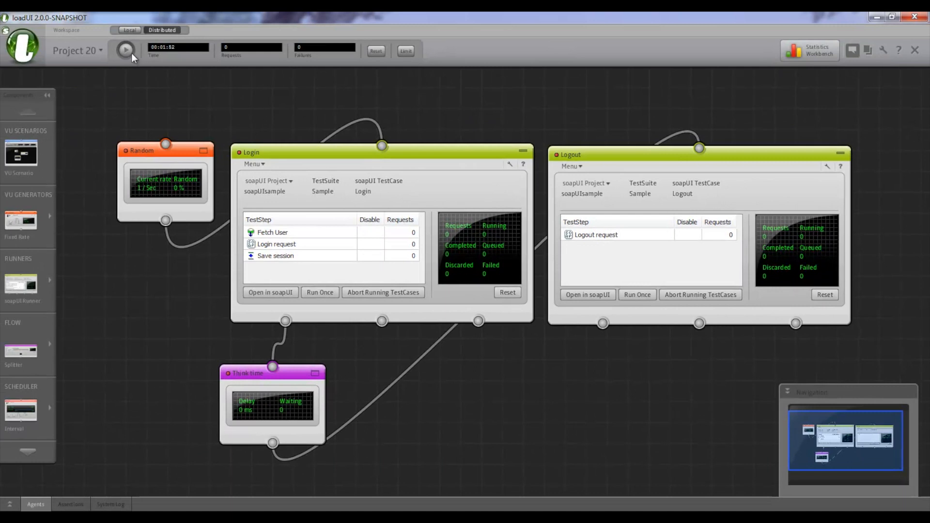
mouse_move(126, 51)
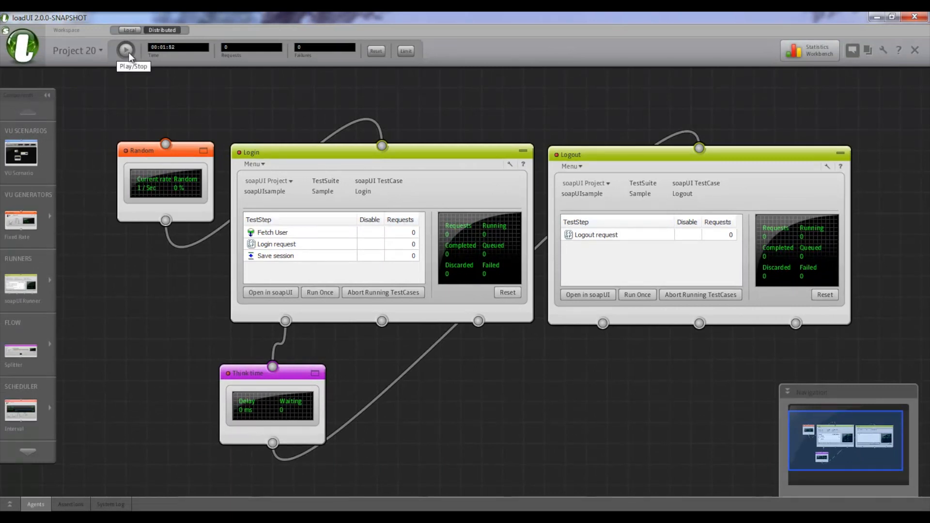
Start the load test so Login and Logout complete requests with no failures
click(125, 51)
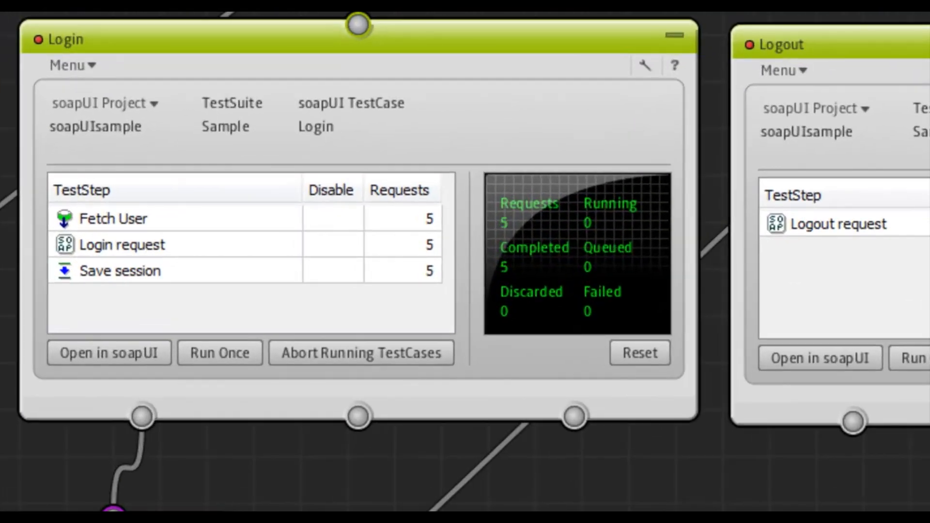
click(219, 353)
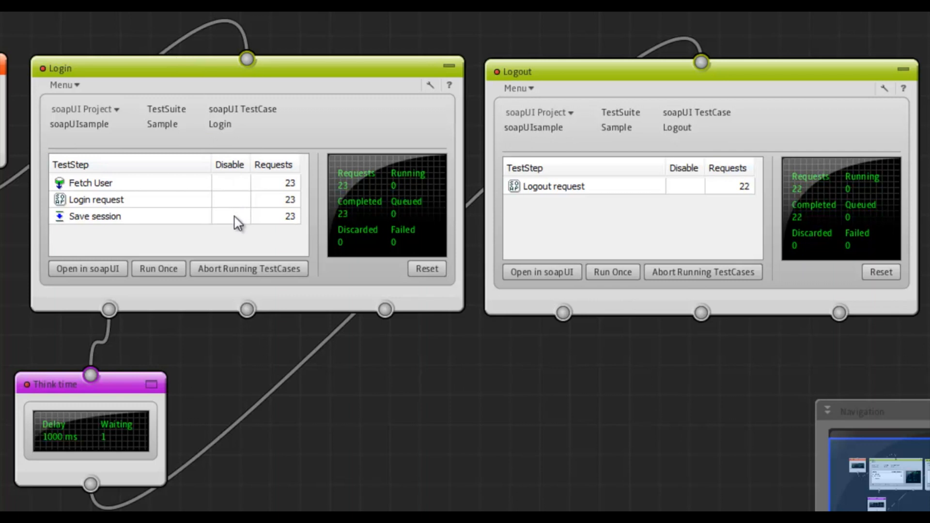
Disable the Save session step in the Login runner's TestStep table
click(230, 216)
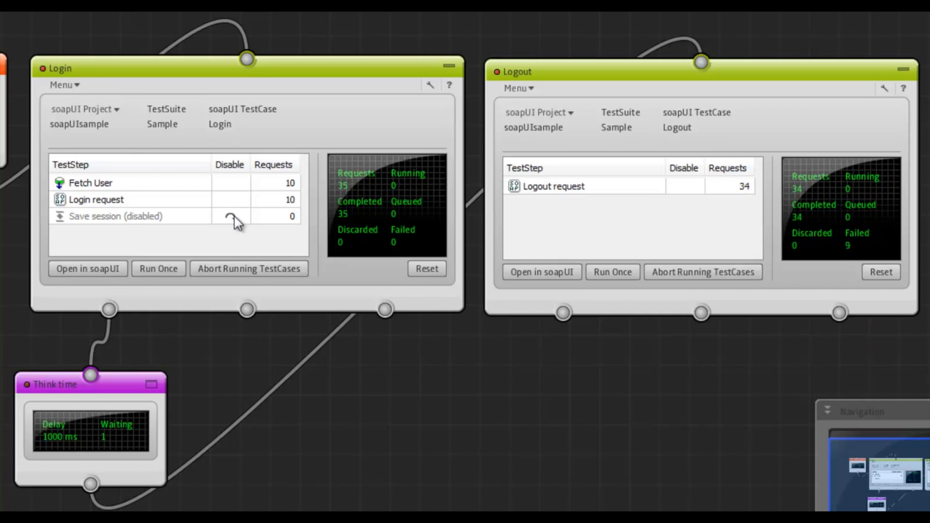
mouse_move(593, 248)
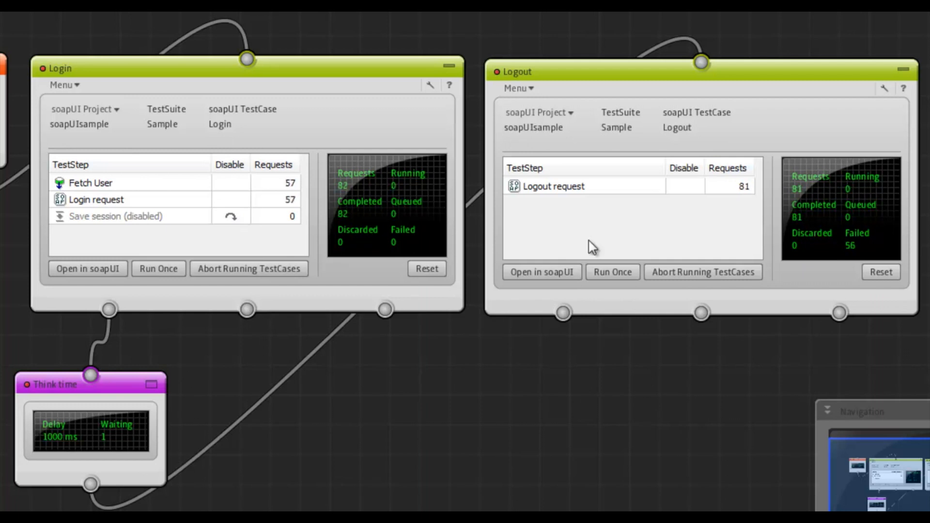